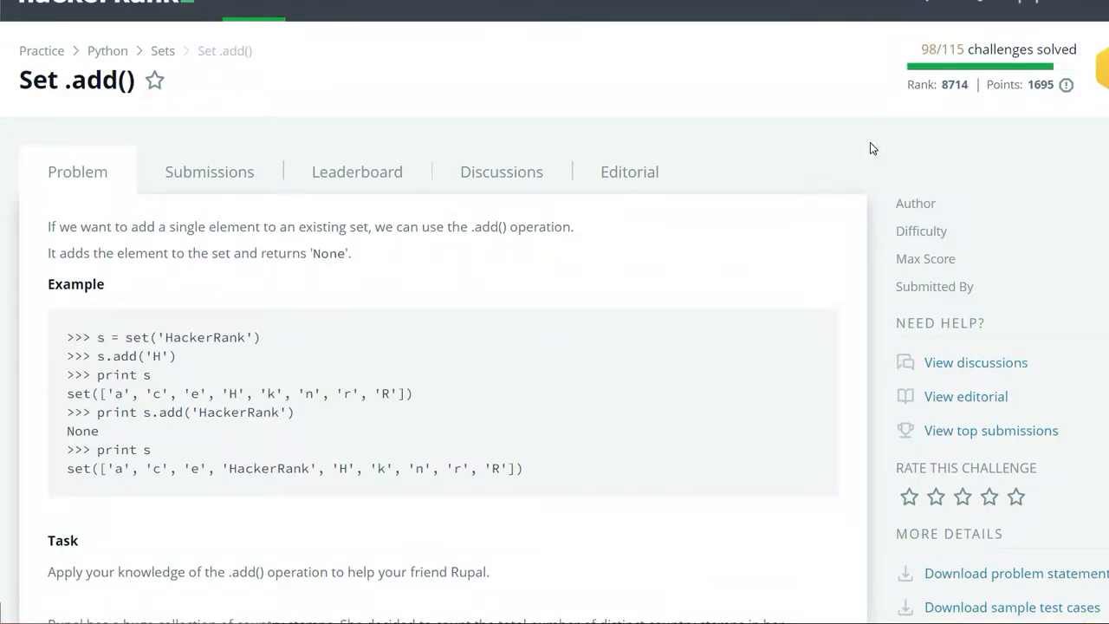
Step: Add the line 'country_set = set()' to the solution and start a new line
scroll(down, 3)
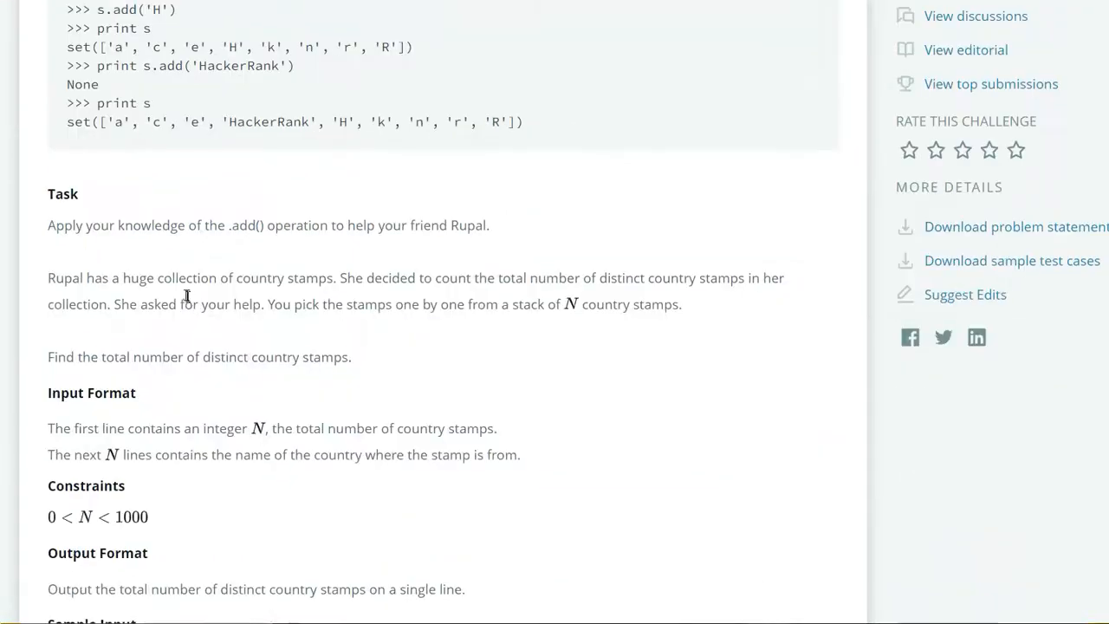
scroll(down, 3)
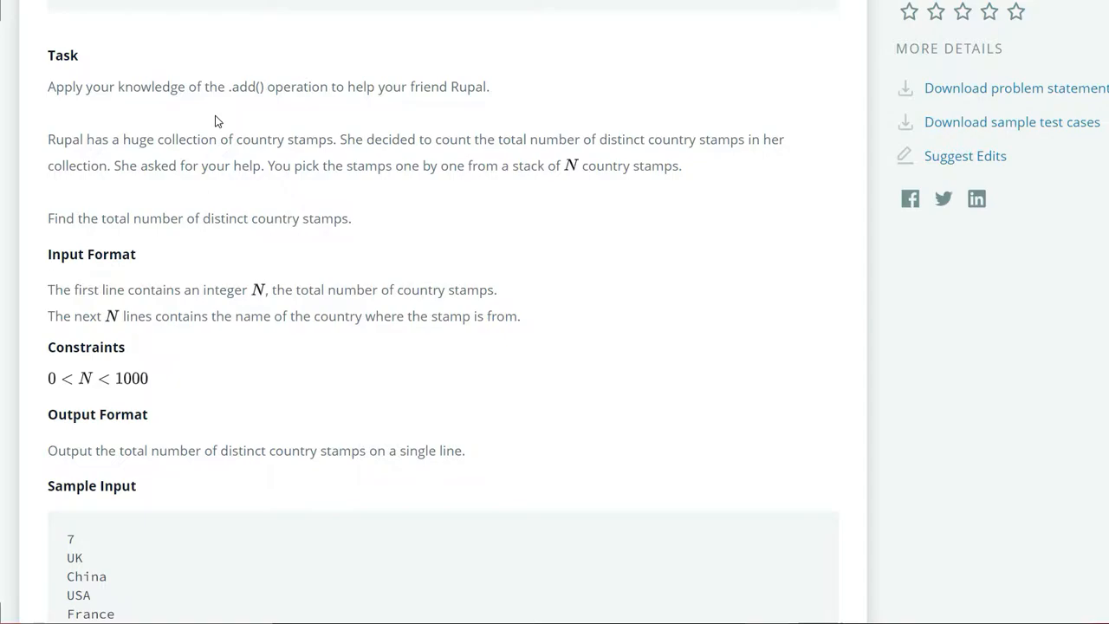
scroll(down, 3)
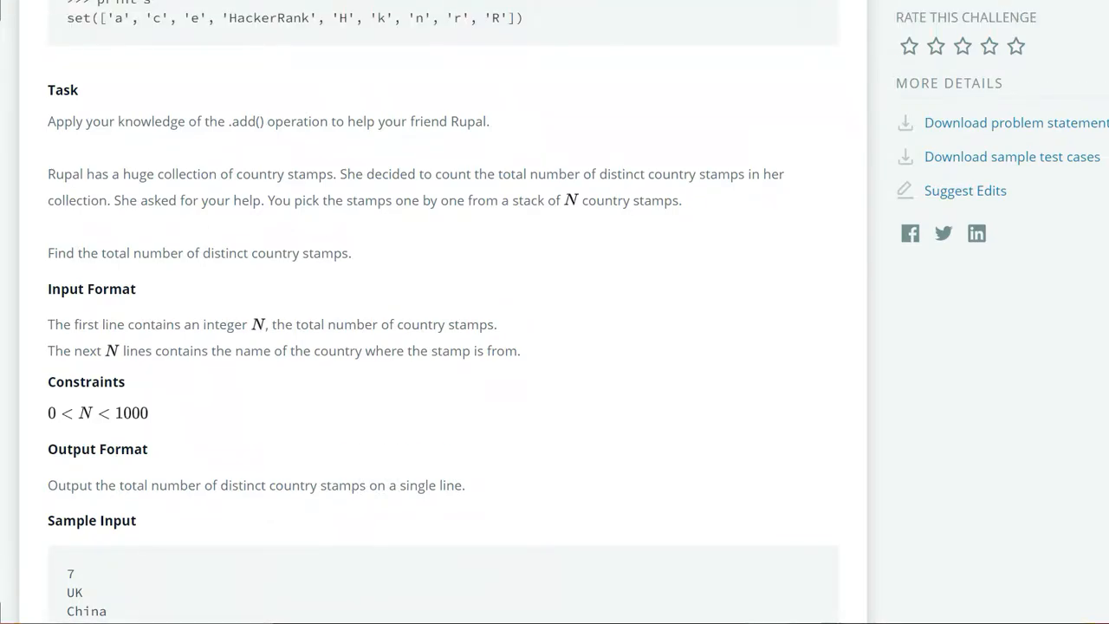
scroll(down, 3)
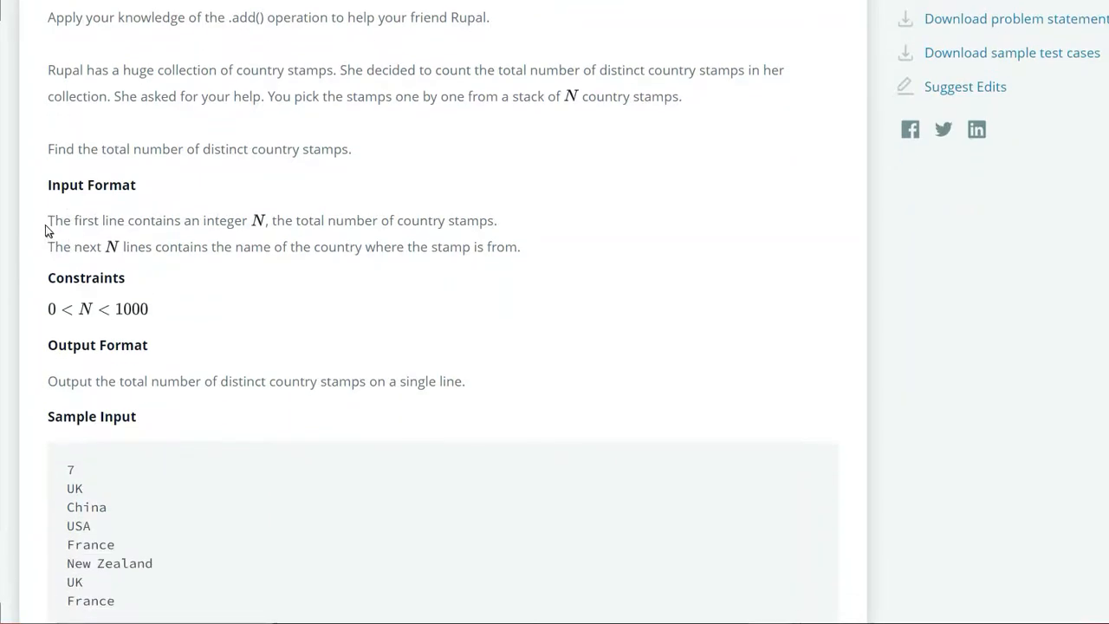
scroll(down, 3)
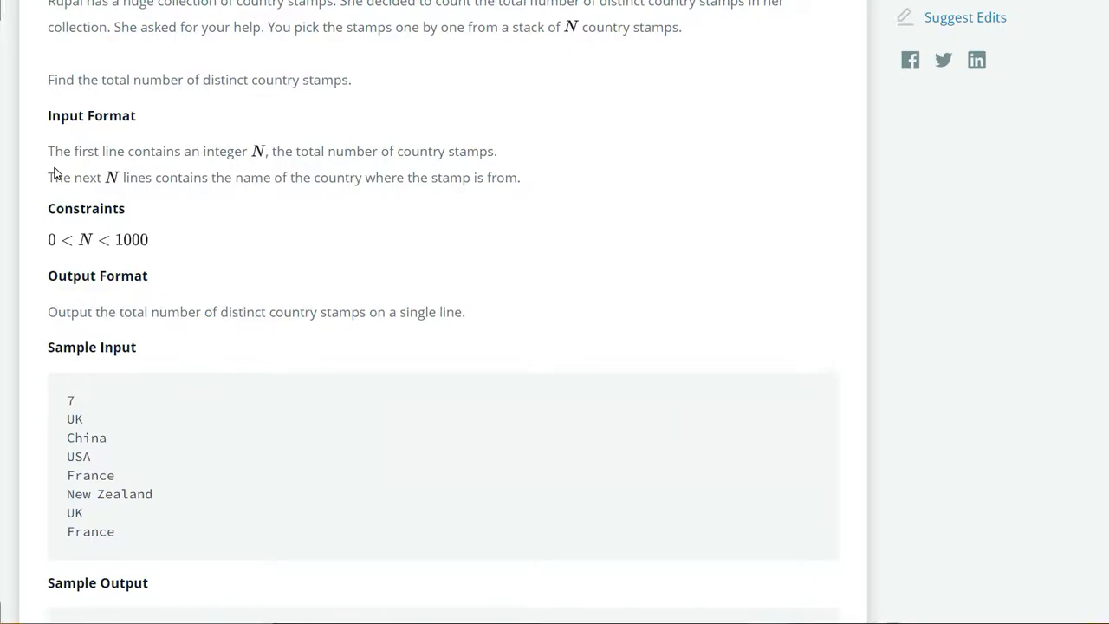
mouse_move(9, 293)
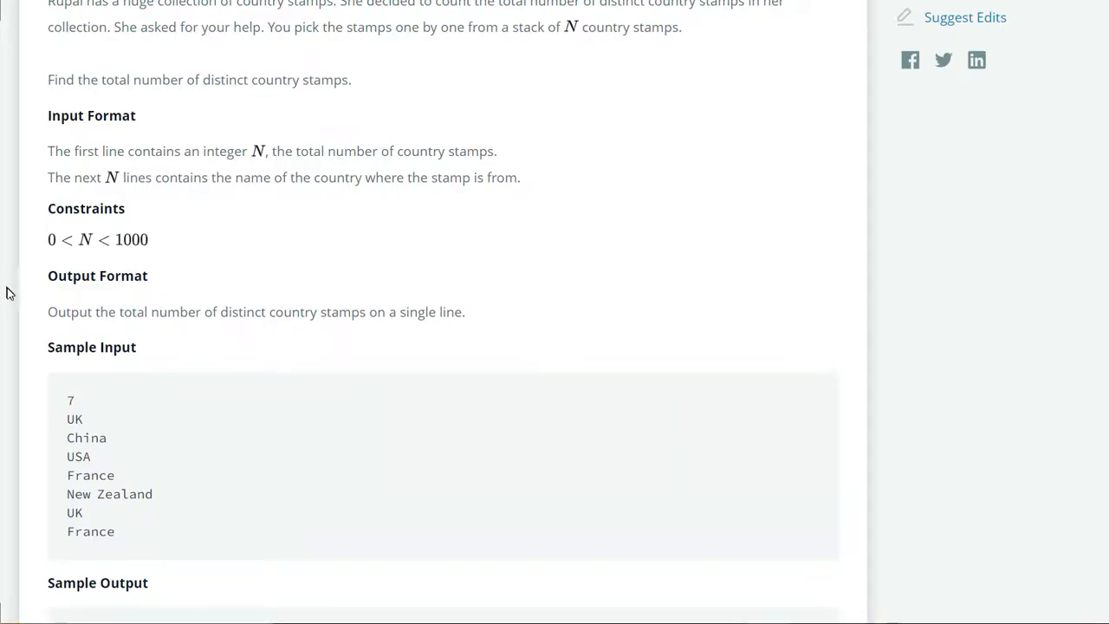
scroll(down, 3)
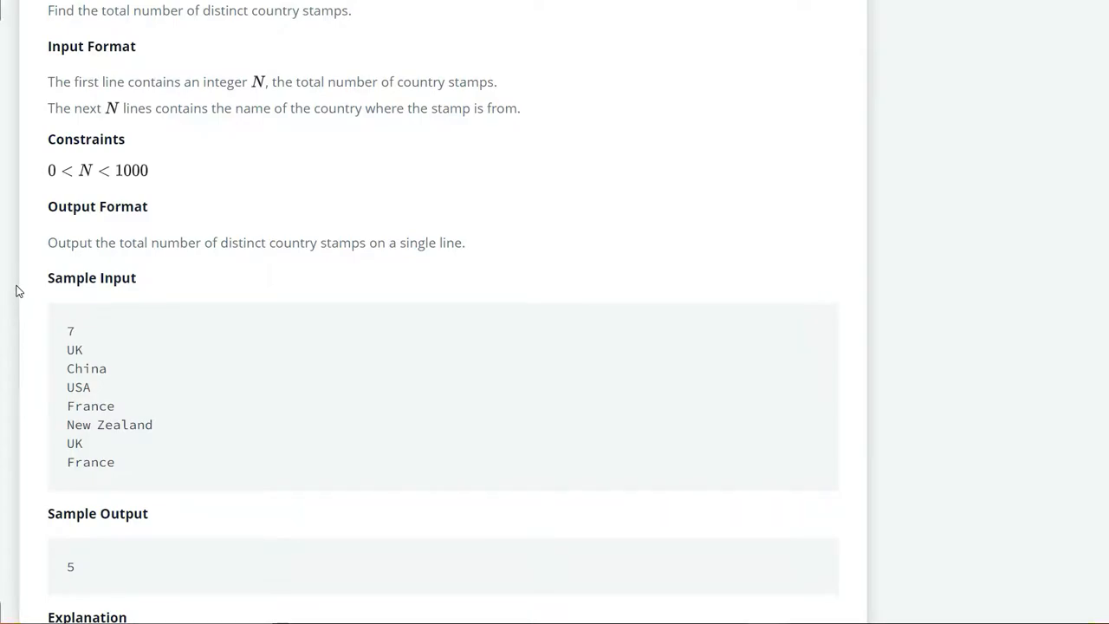
scroll(down, 3)
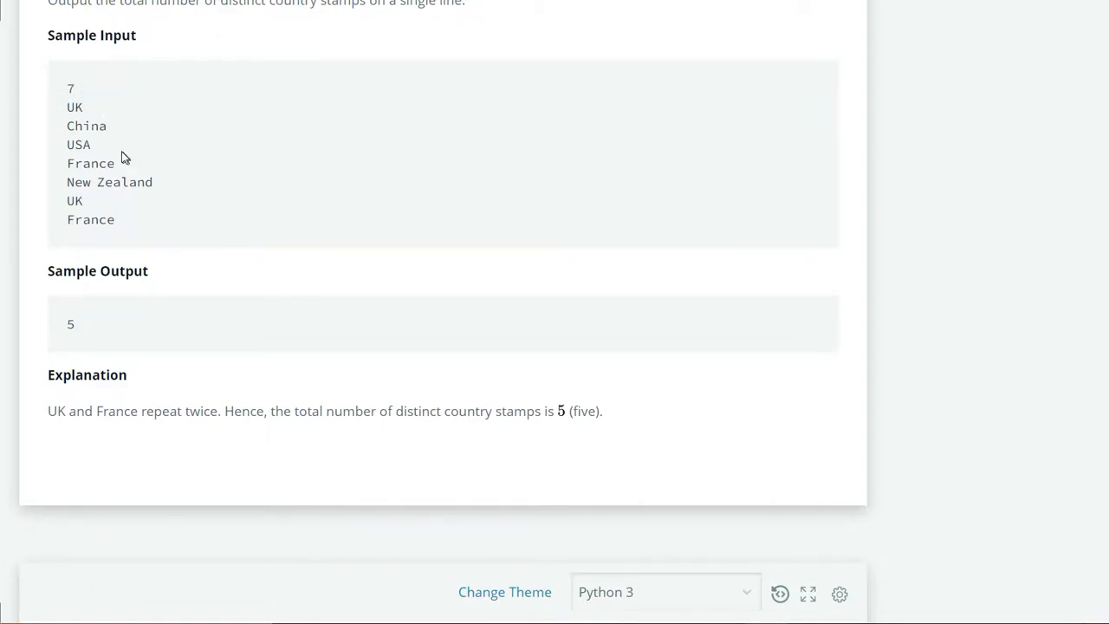
mouse_move(138, 197)
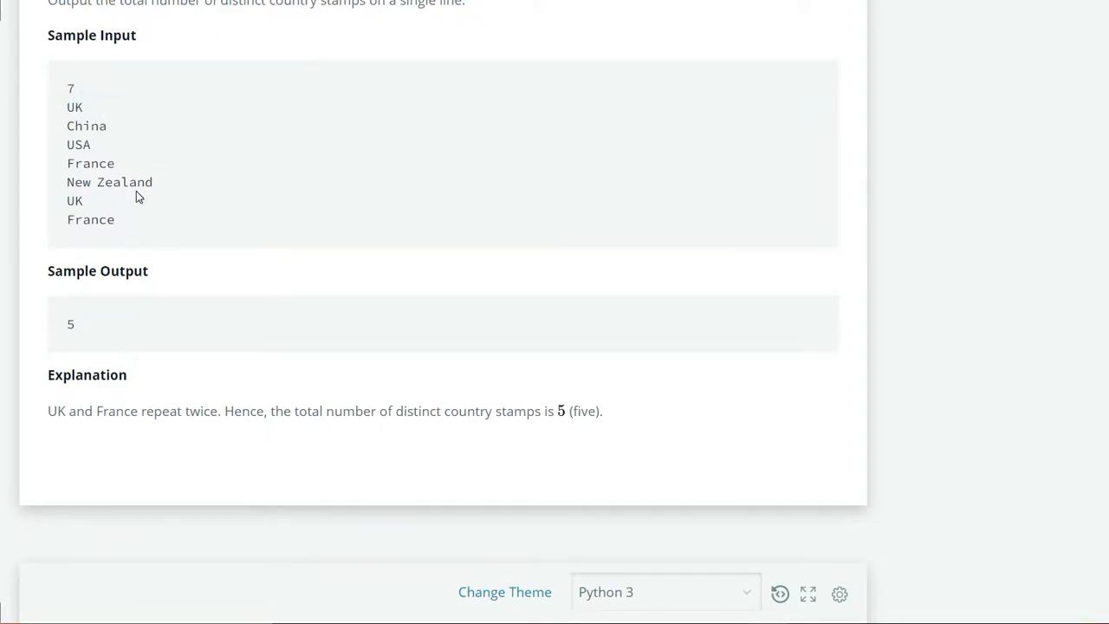
mouse_move(143, 230)
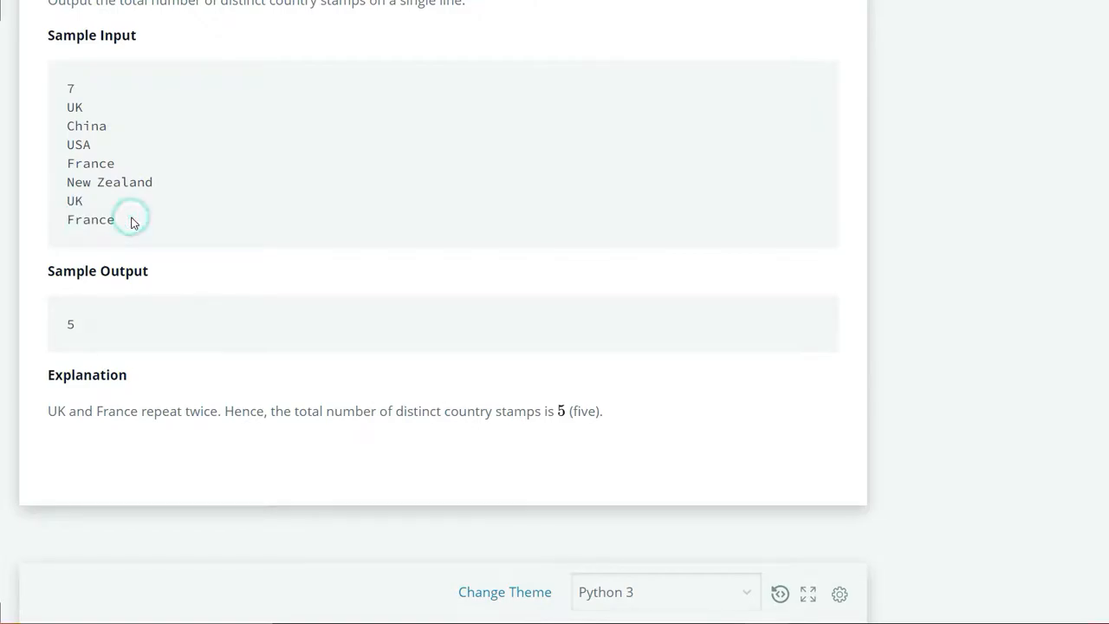
scroll(down, 3)
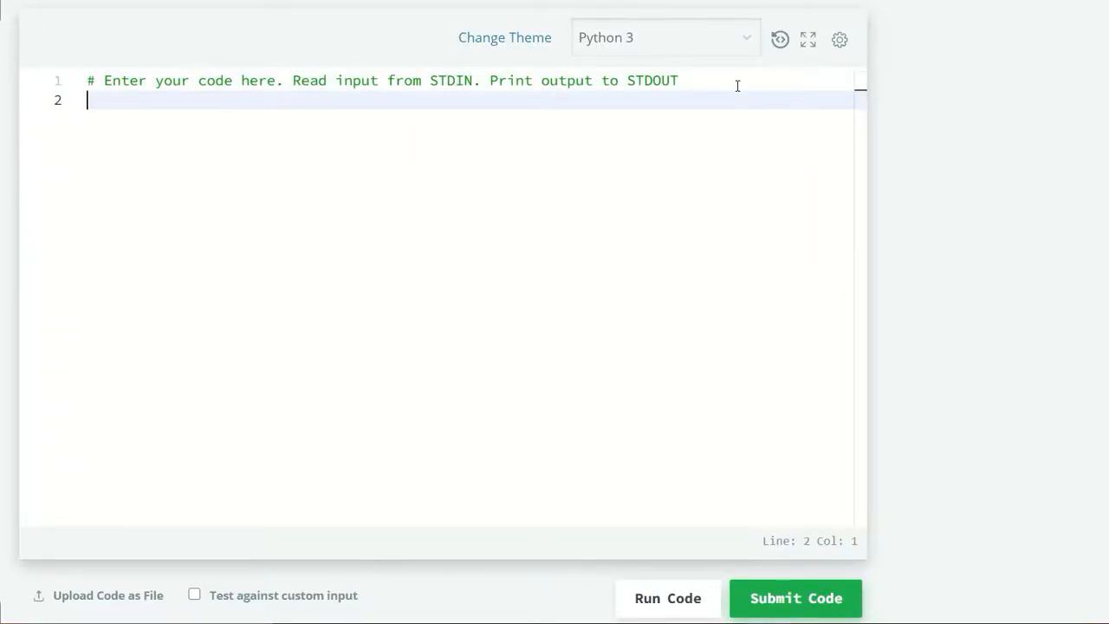
text(cou)
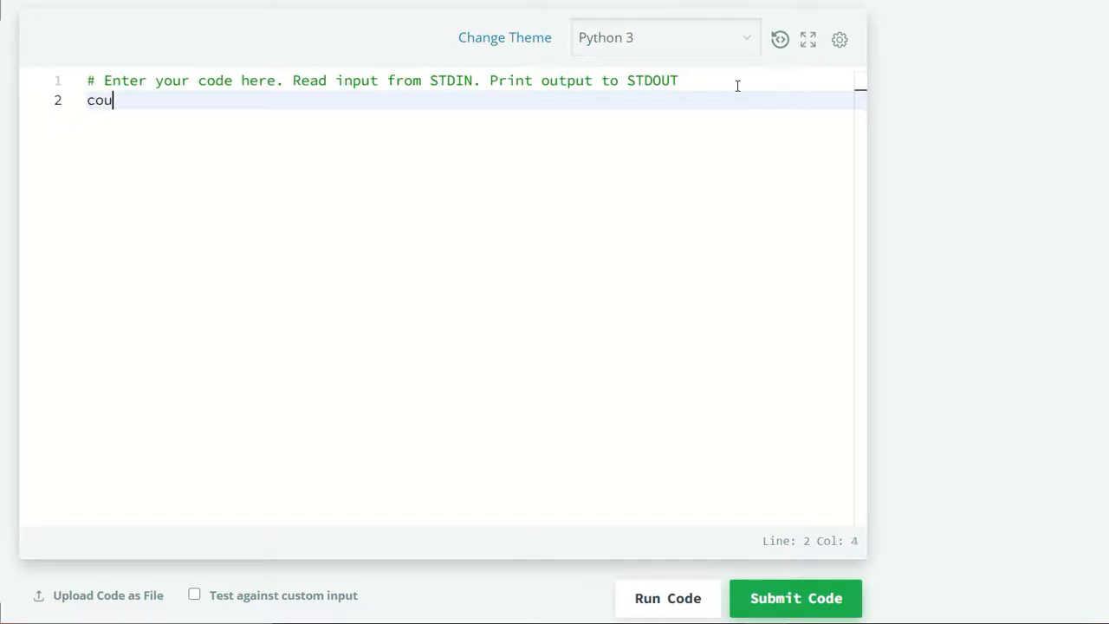
text(ntry_set = se)
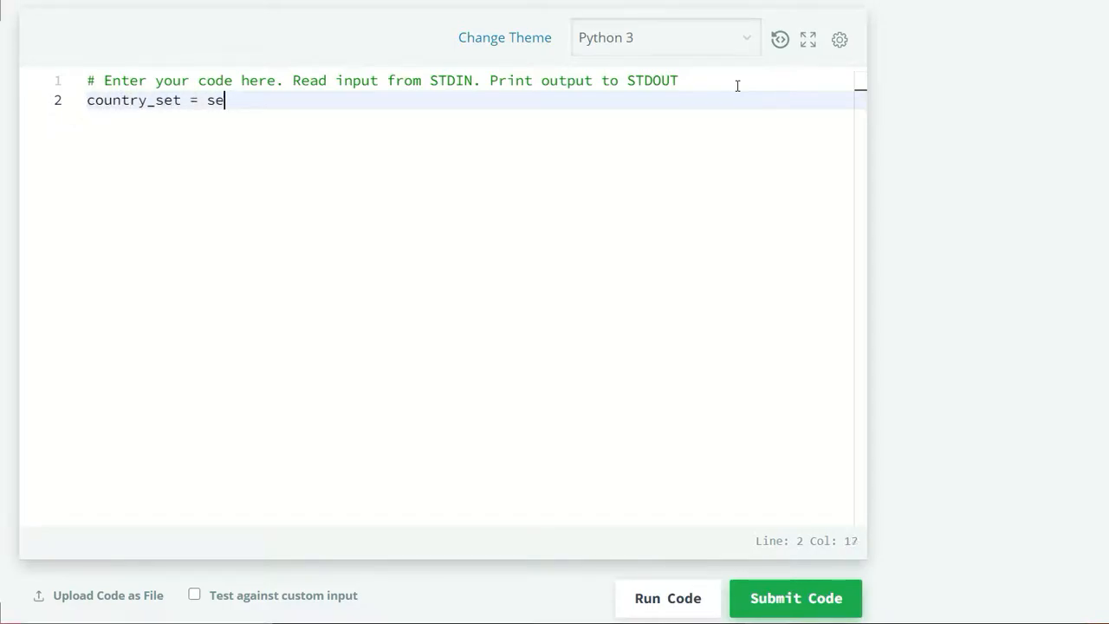
text(t())
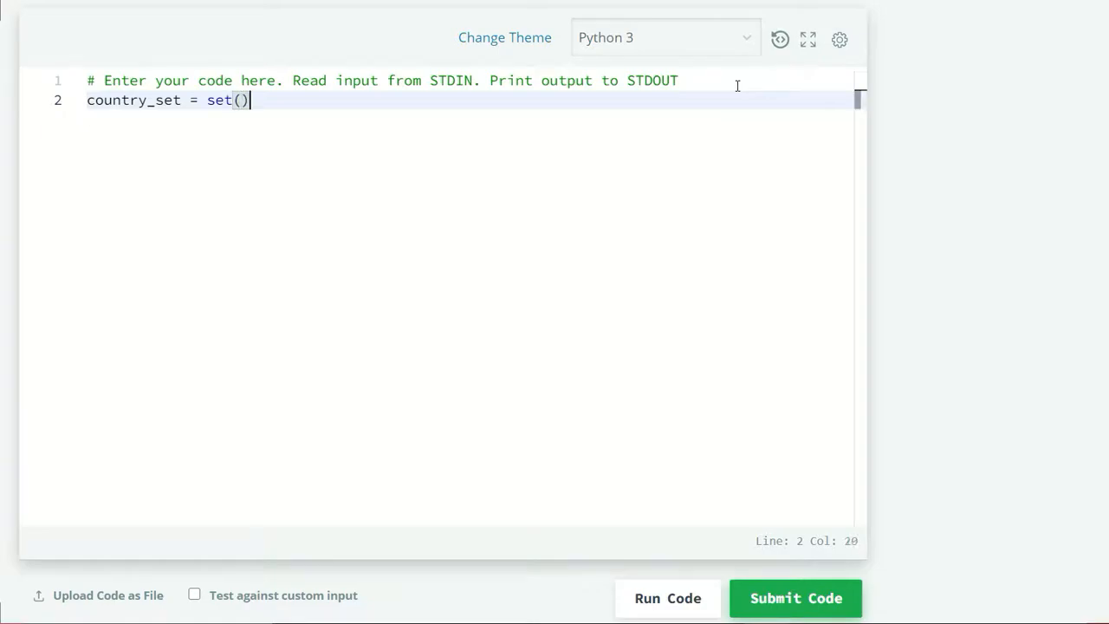
key(enter)
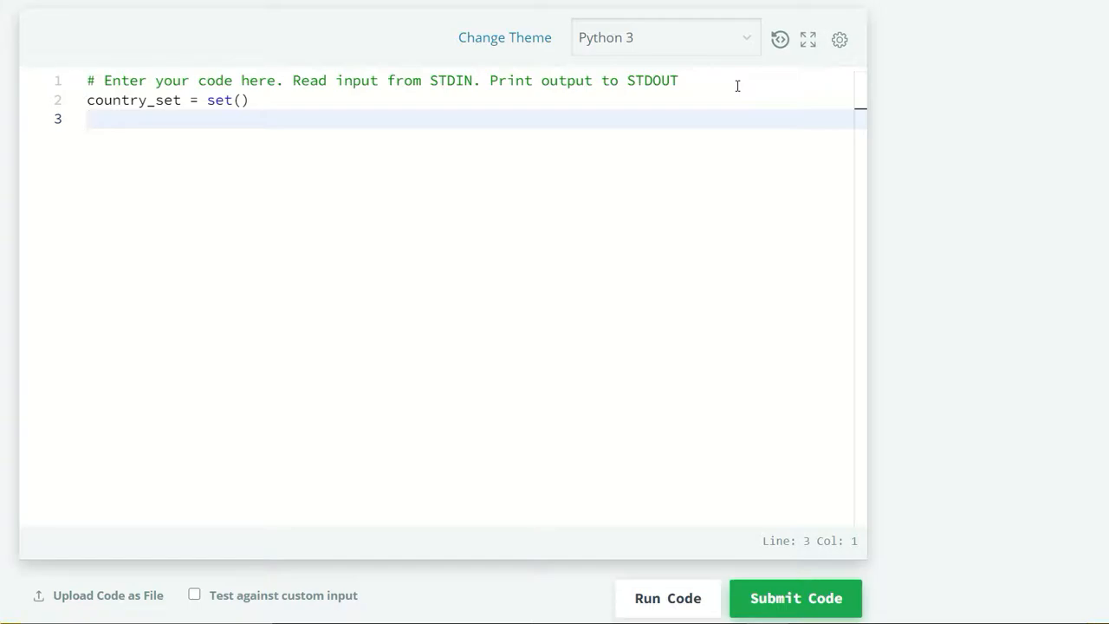
Step: Write 'for i in range(int(input())):' followed by 'country_set.add(input())'
text(for i in r)
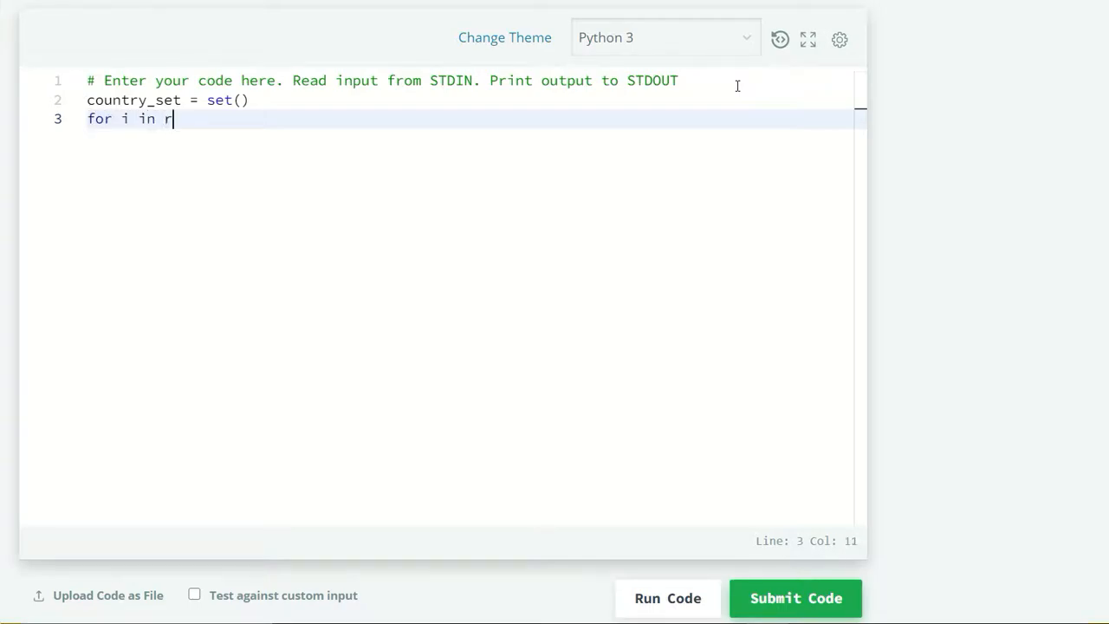
text(ange(inp)
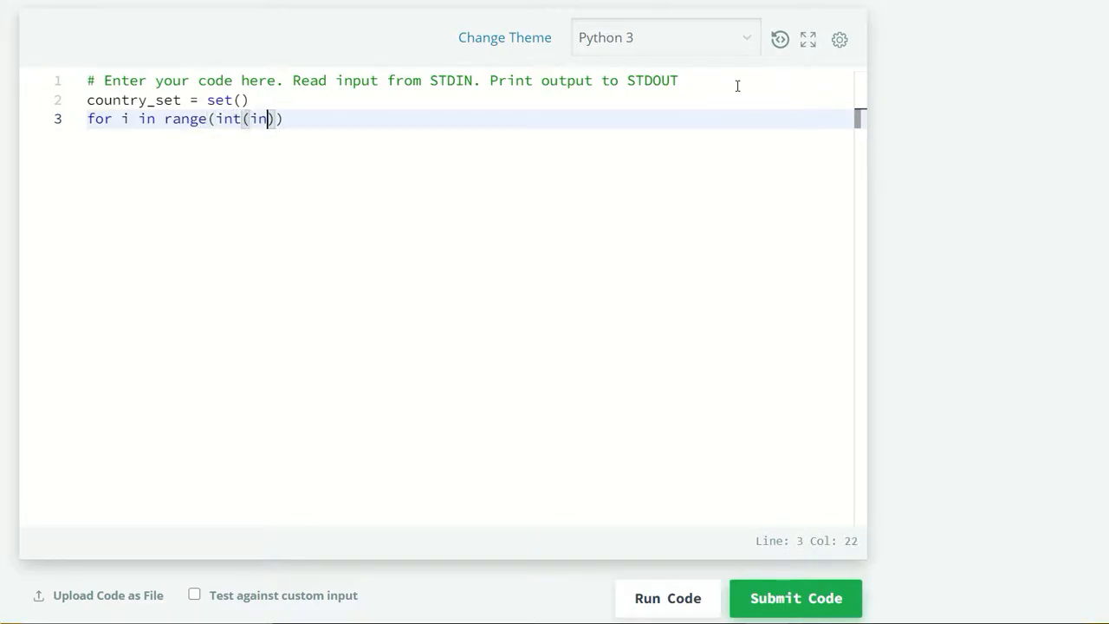
text(put())):)
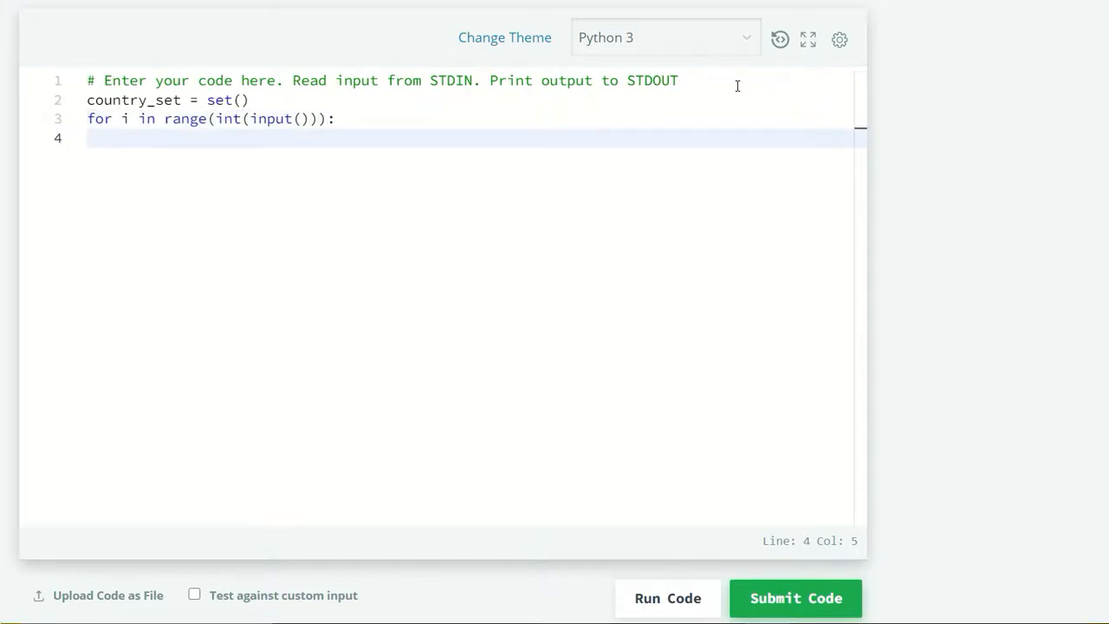
text(country)
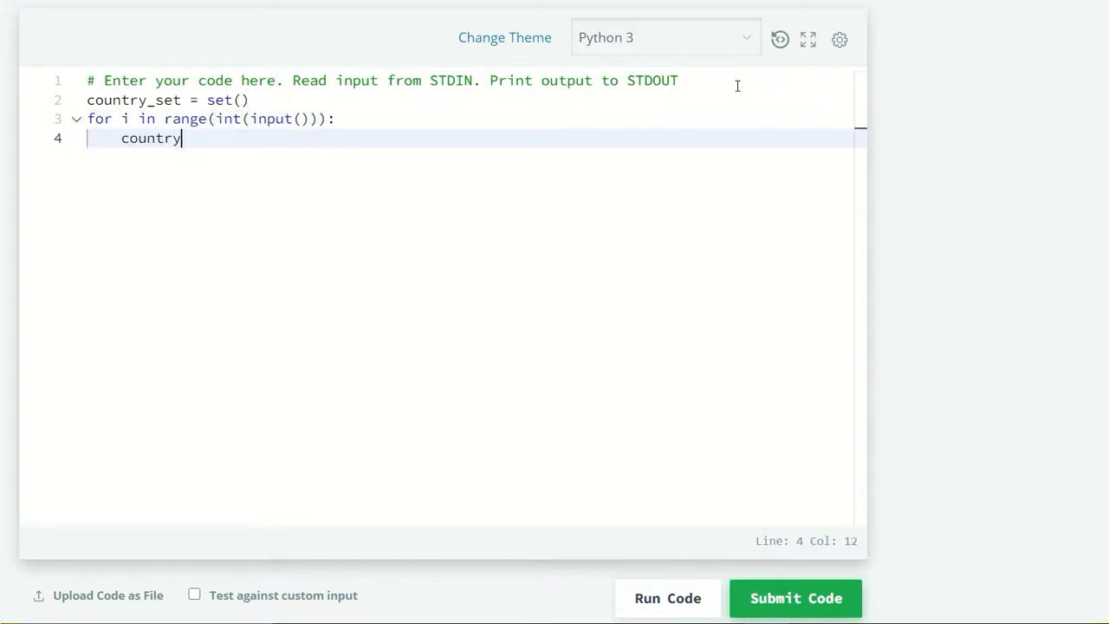
text(_set.)
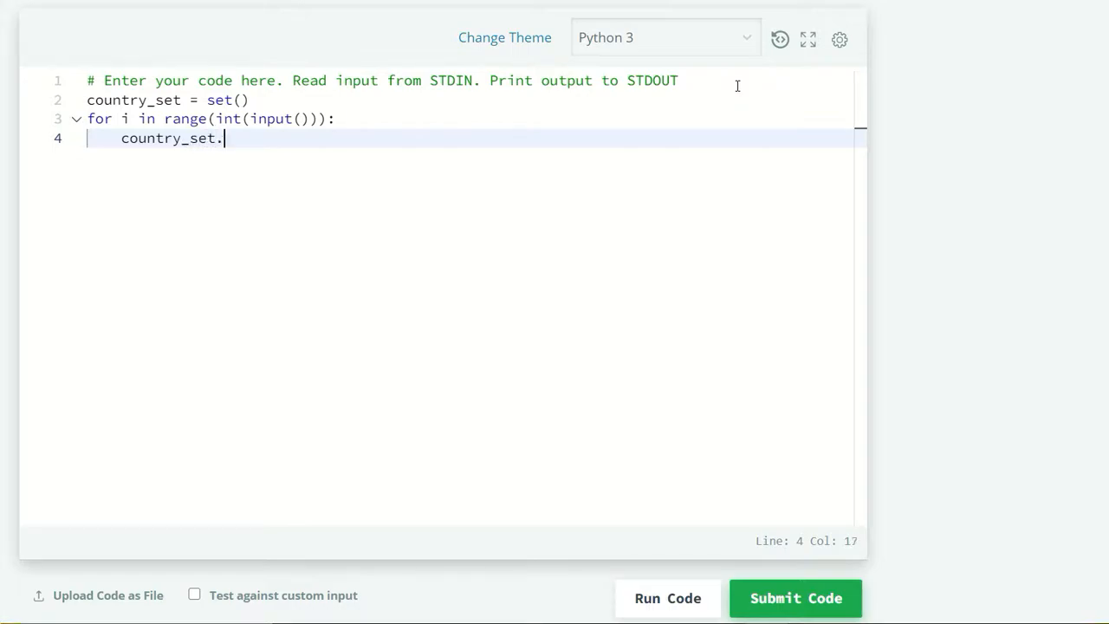
text(add())
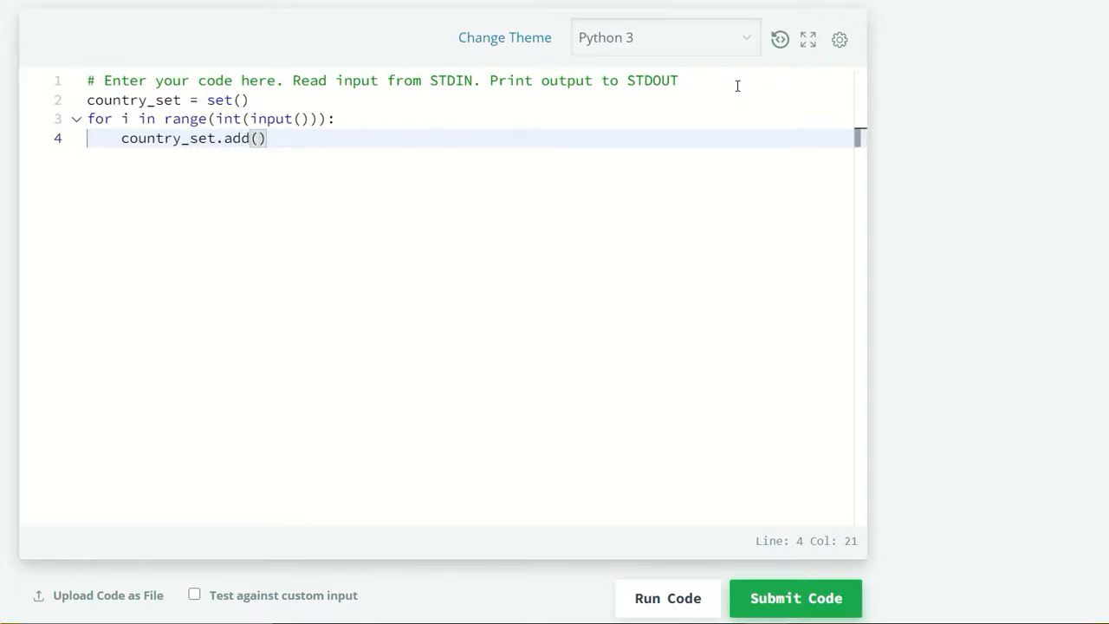
text(input()
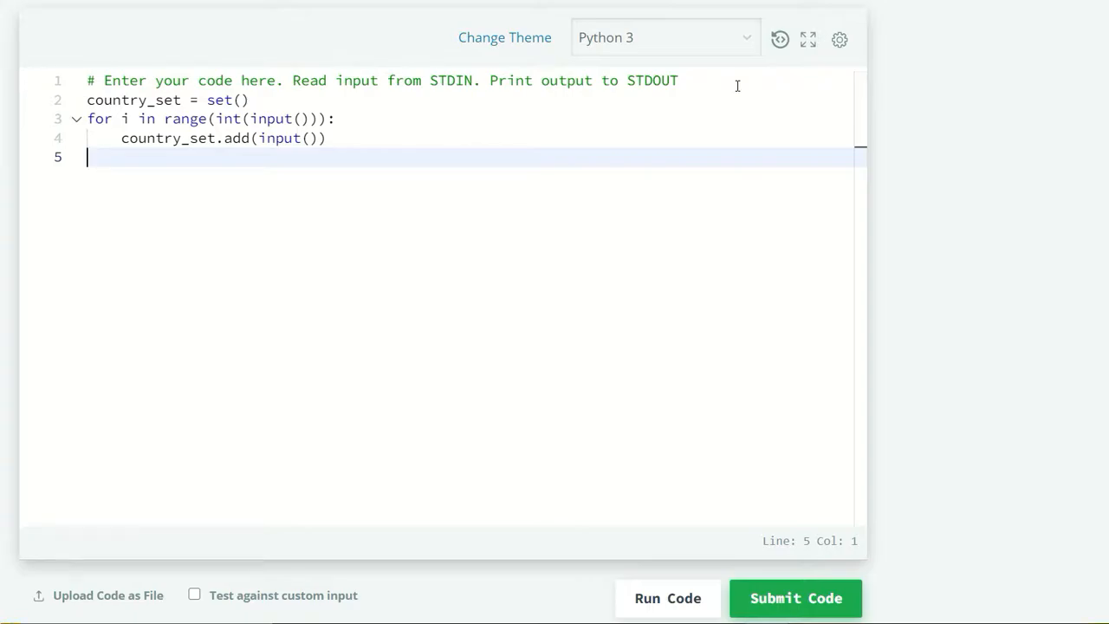
Step: Add the final line 'print(len(country_set))'
text(p)
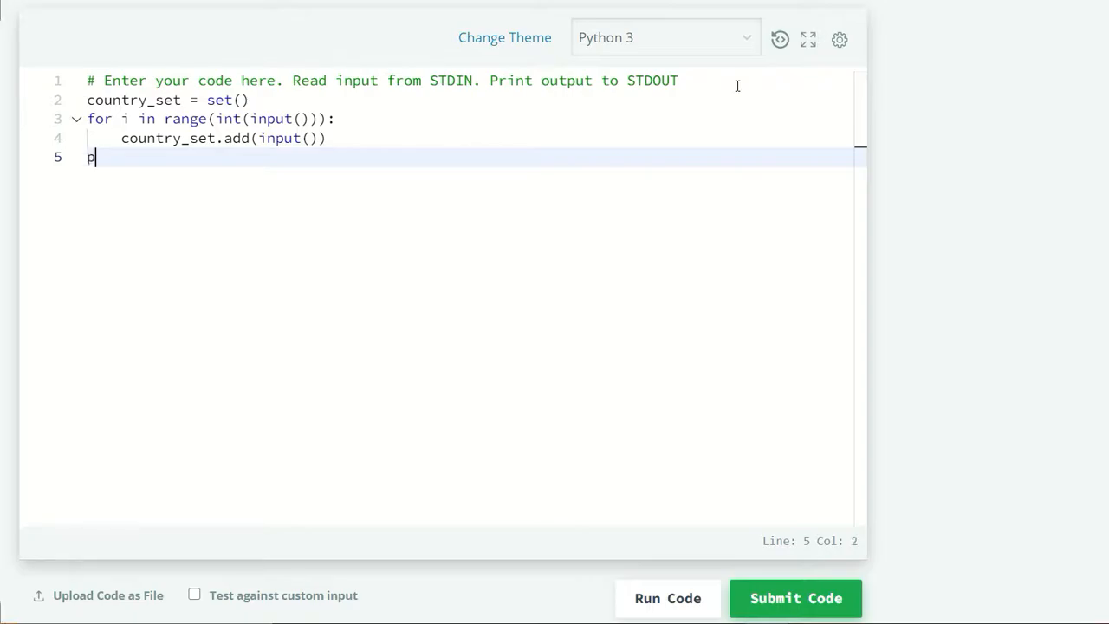
text(rint(co)
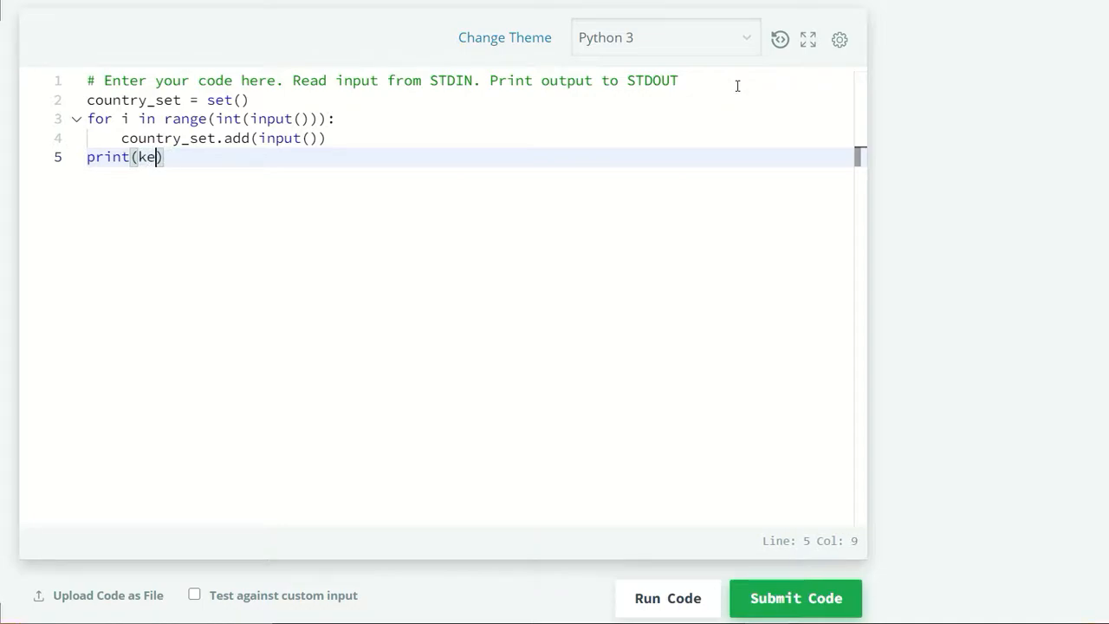
text(len(c)
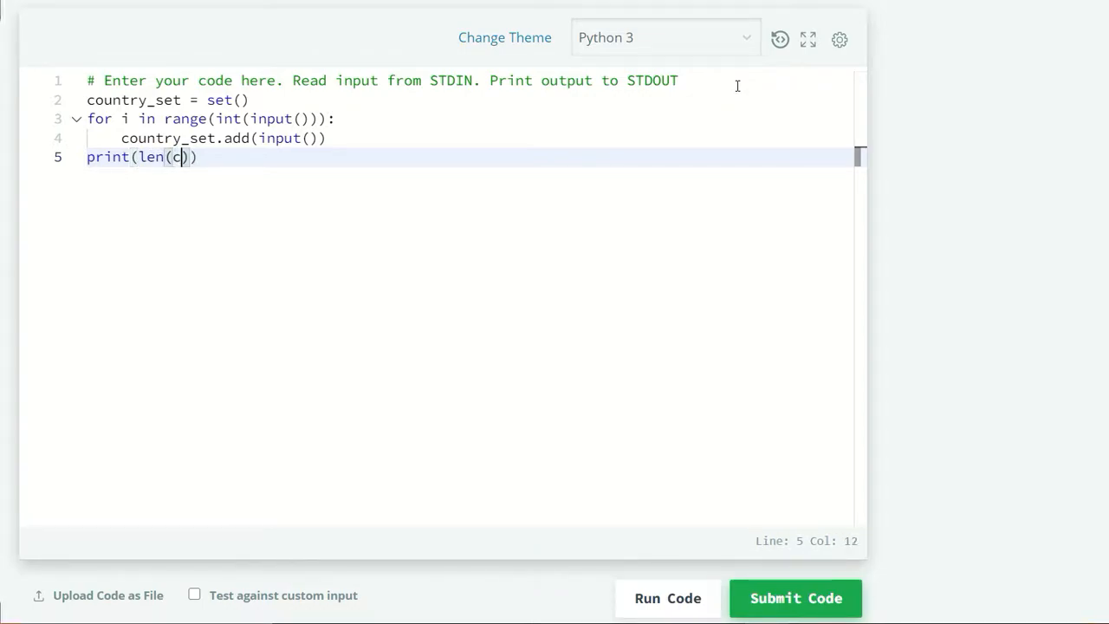
text(ountry_s)
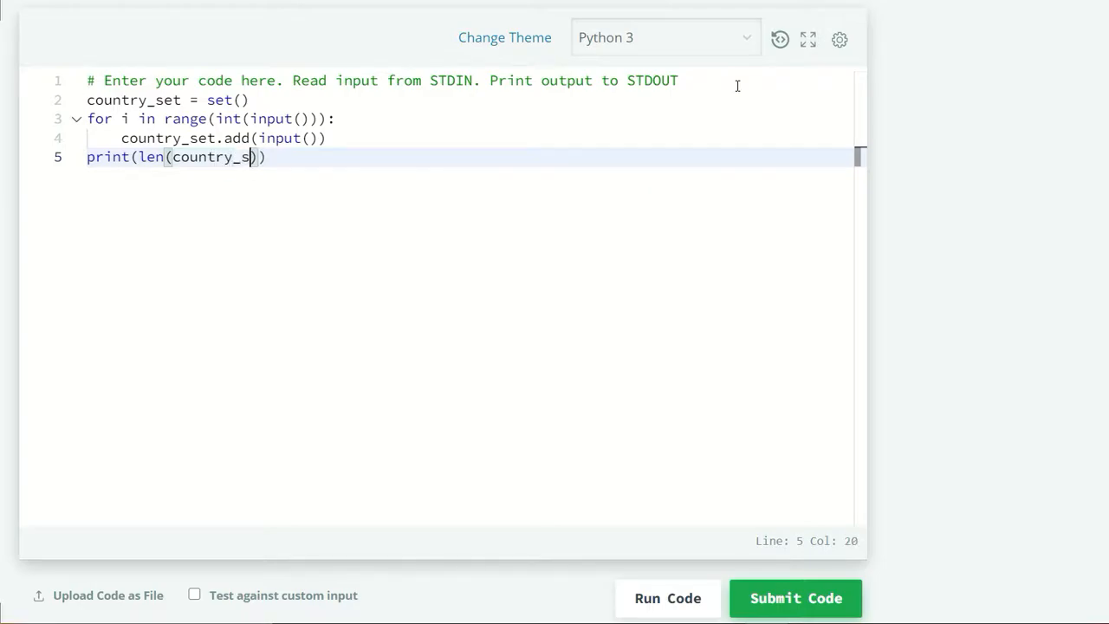
text(et)
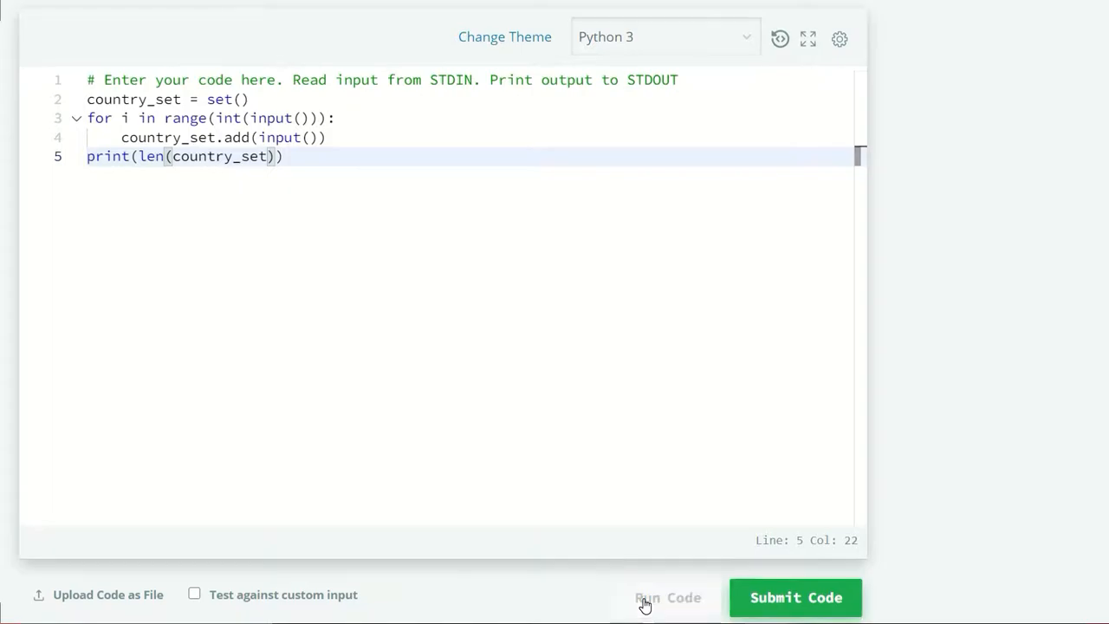
Step: Run the code and confirm Sample Test case 0 passes with output 5
click(794, 597)
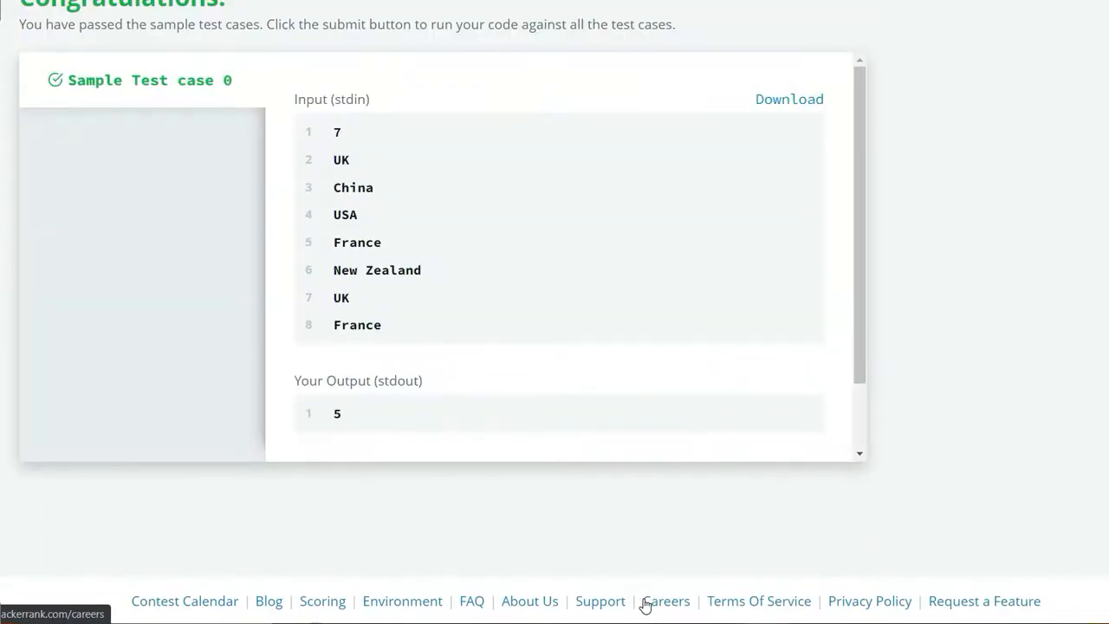
scroll(up, 3)
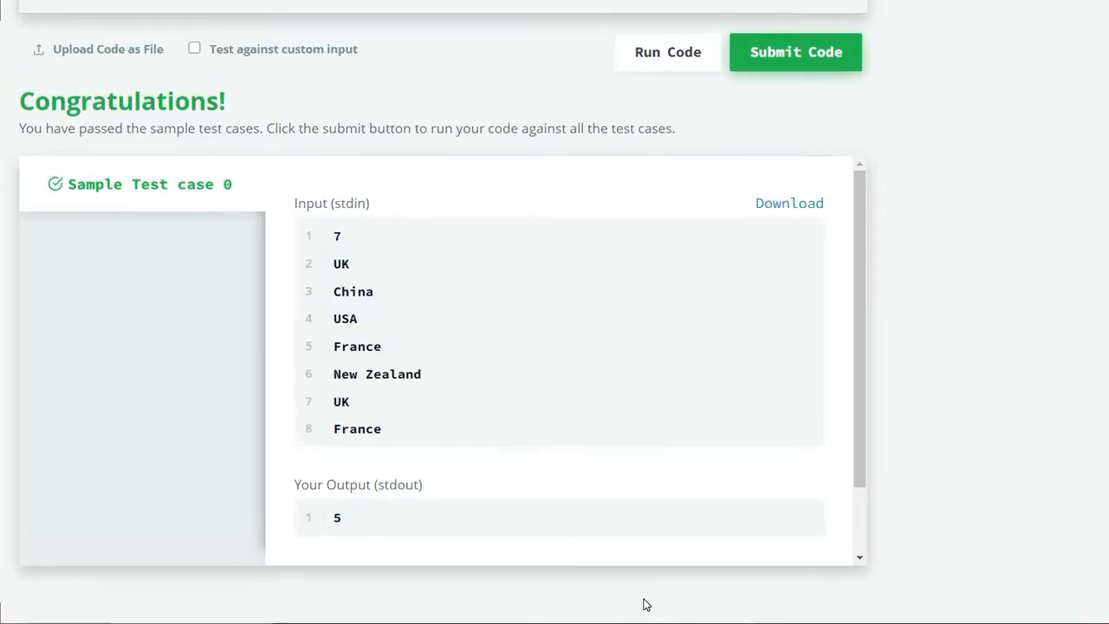
mouse_move(829, 50)
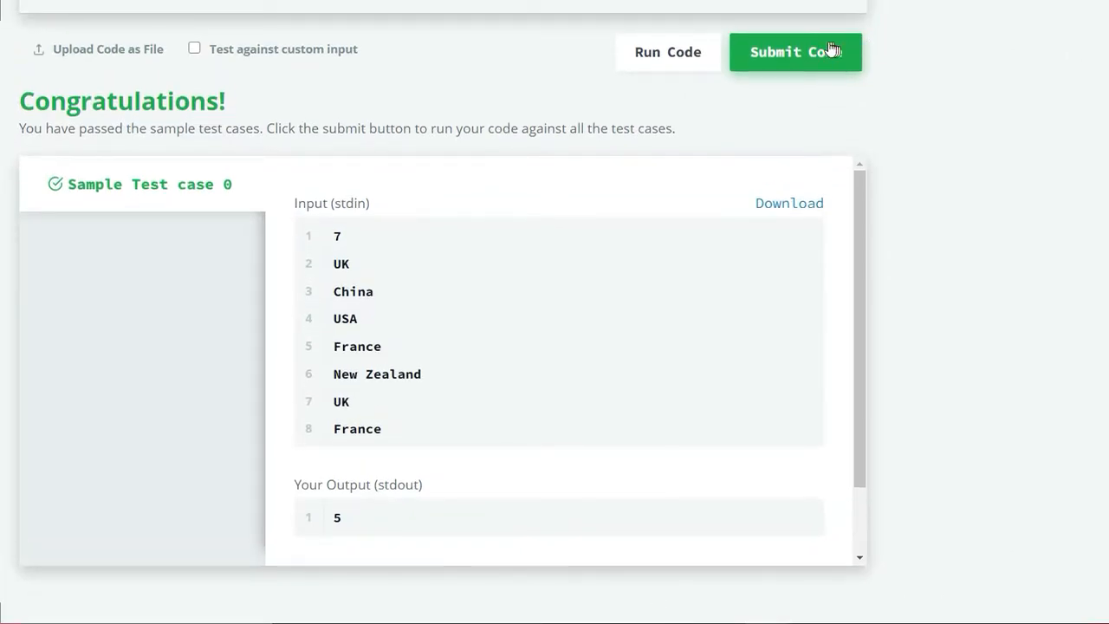
Step: Submit the code and confirm Test cases 0–5 all pass with Congratulations
click(794, 52)
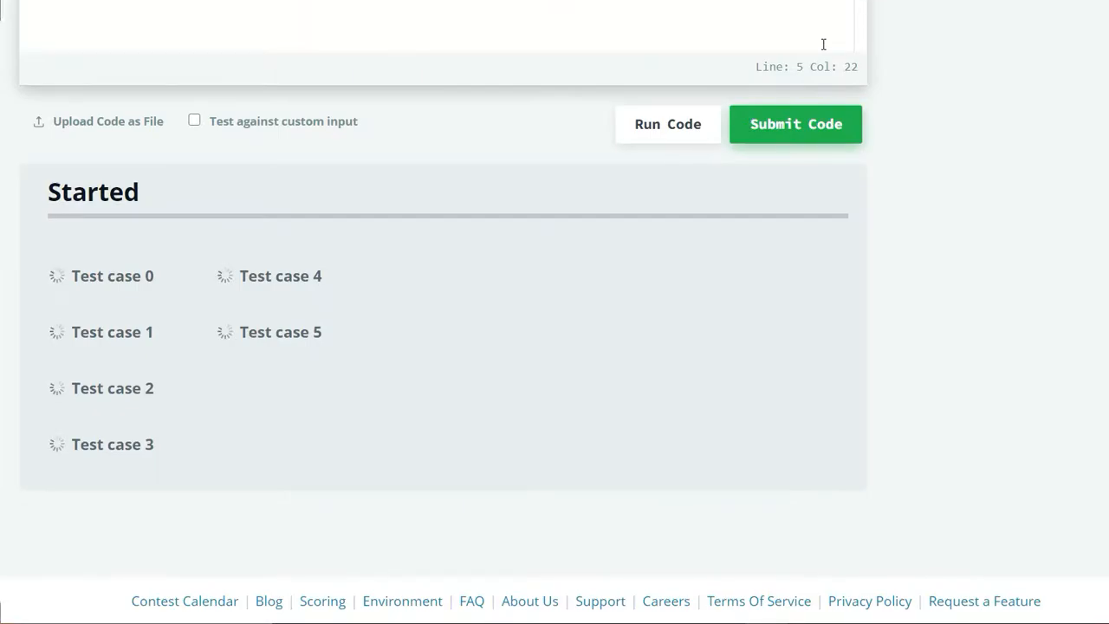
click(795, 124)
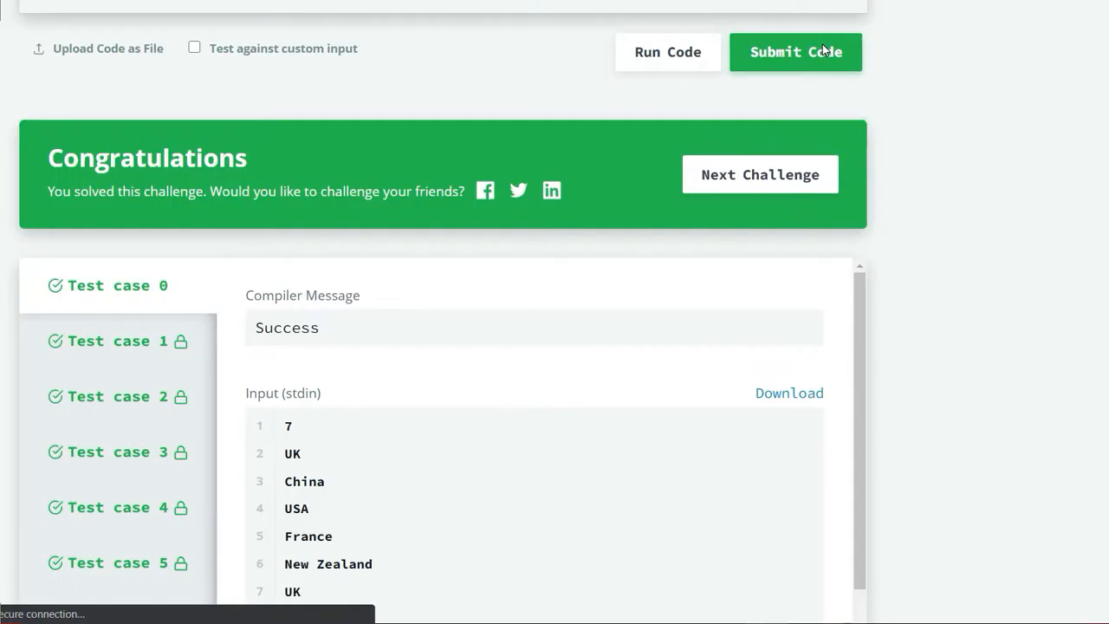
scroll(down, 3)
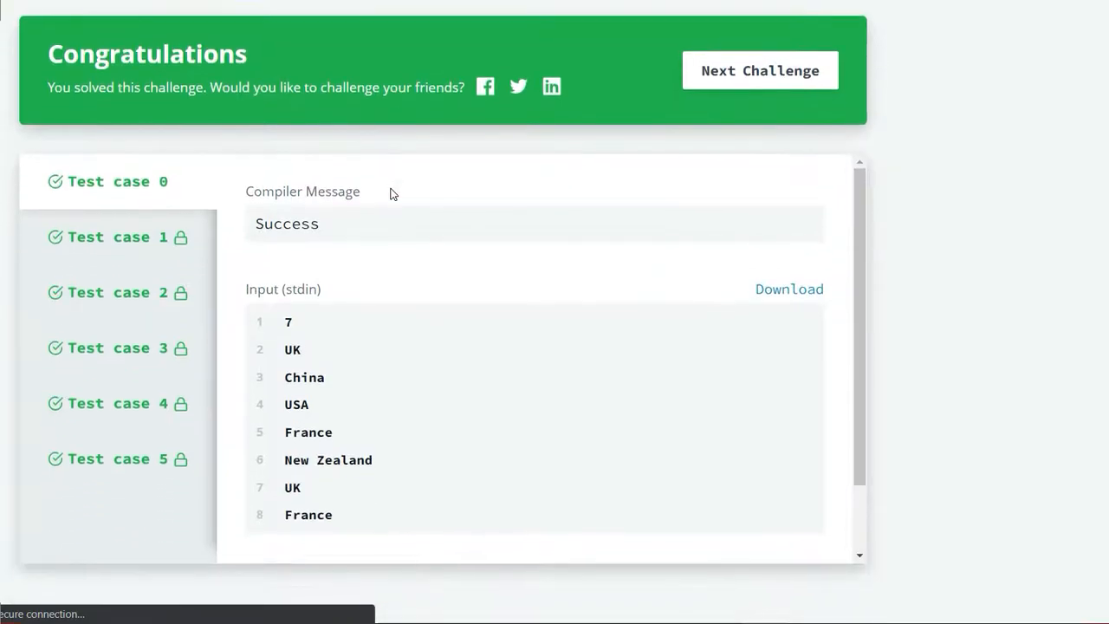